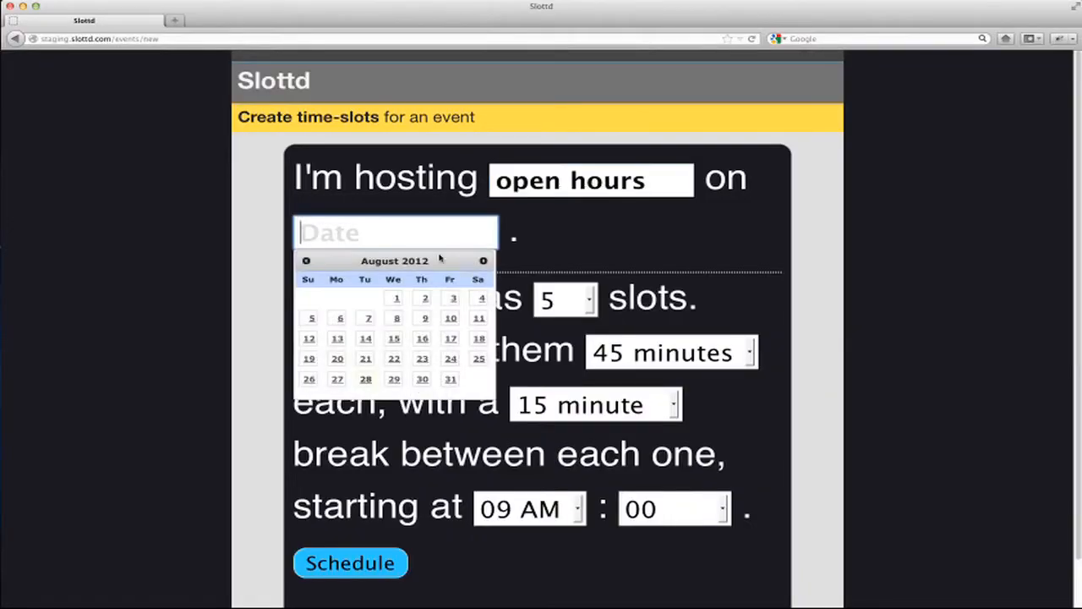
# Confirm the August 31, 2012 event with description 'I am creating time slots to meet with an' and location Skype.
pyautogui.click(351, 562)
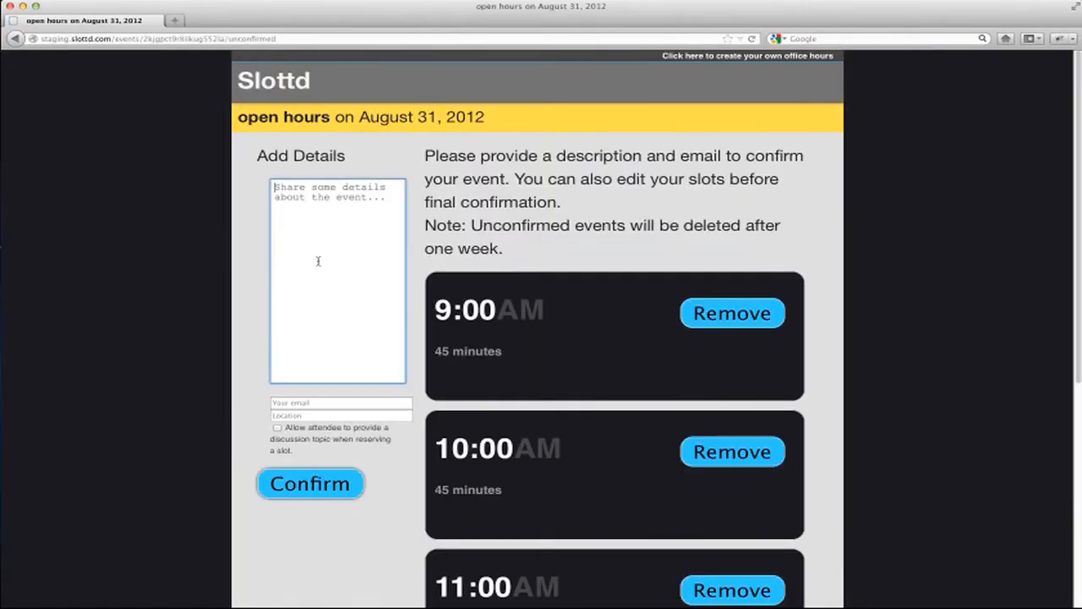
pyautogui.write('I am creating time slots to meet with anyone who wants to ask me questions.')
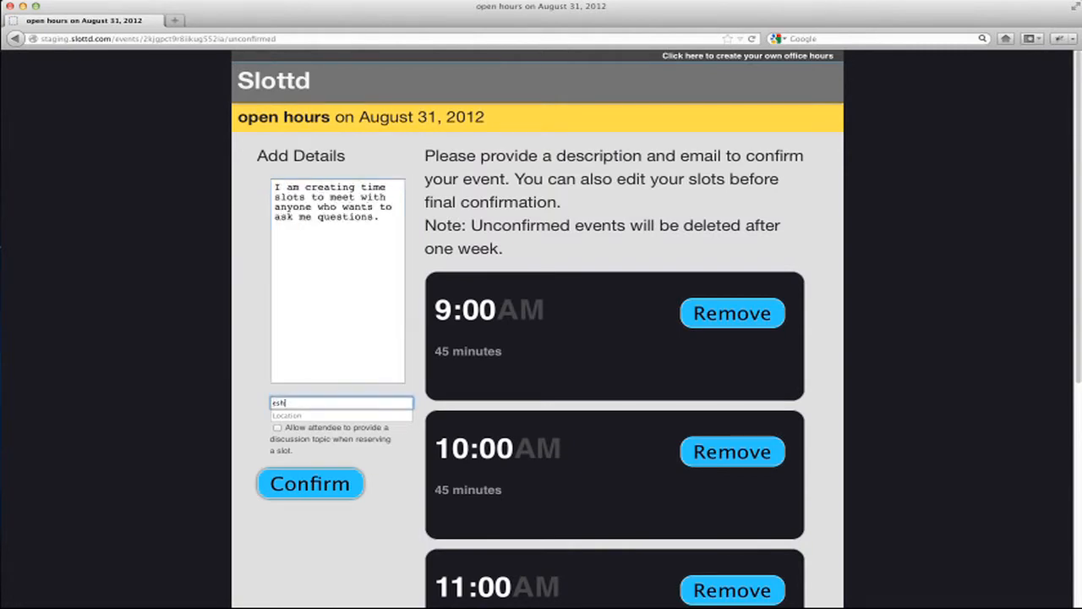
pyautogui.write('Skype')
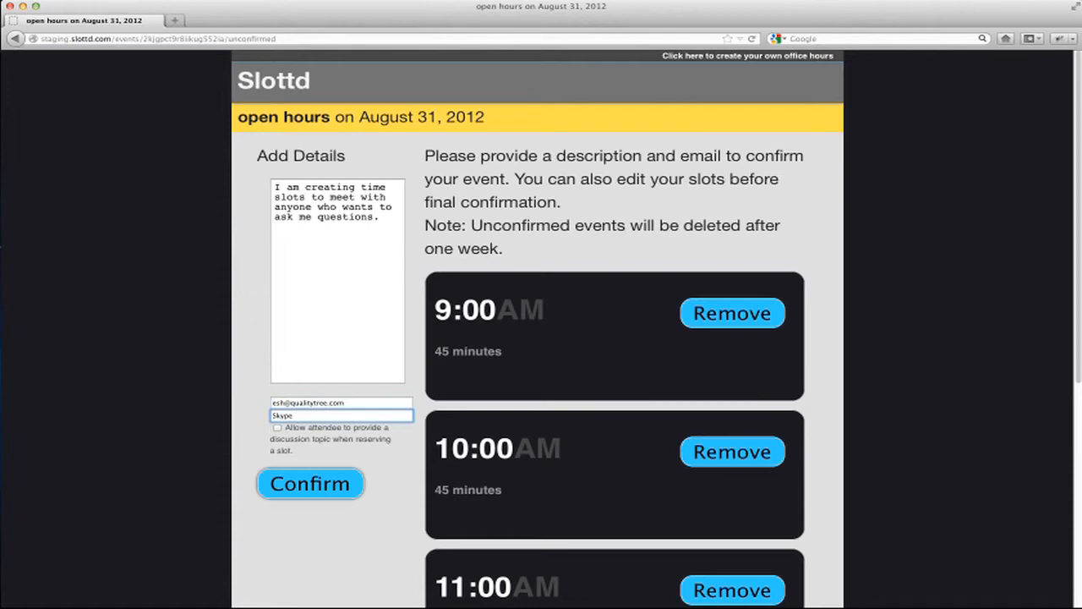
pyautogui.click(309, 483)
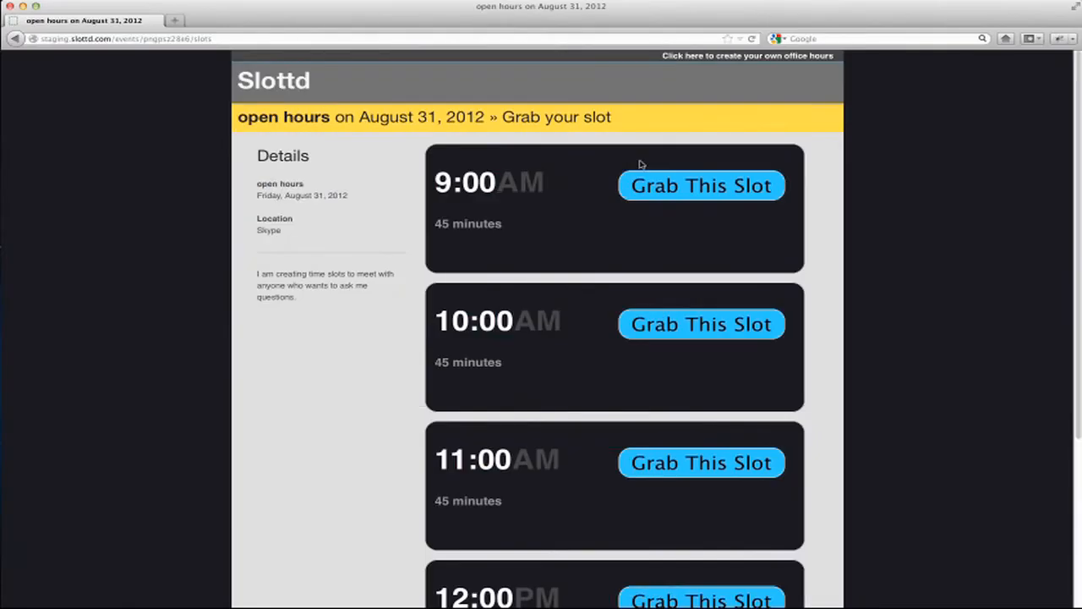
pyautogui.click(700, 184)
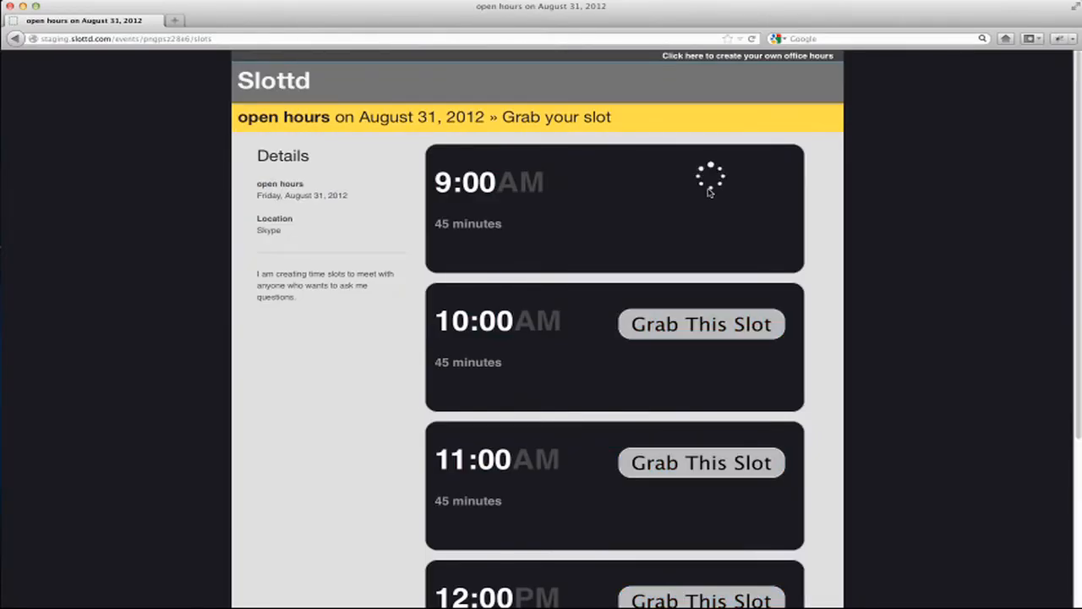
pyautogui.click(700, 182)
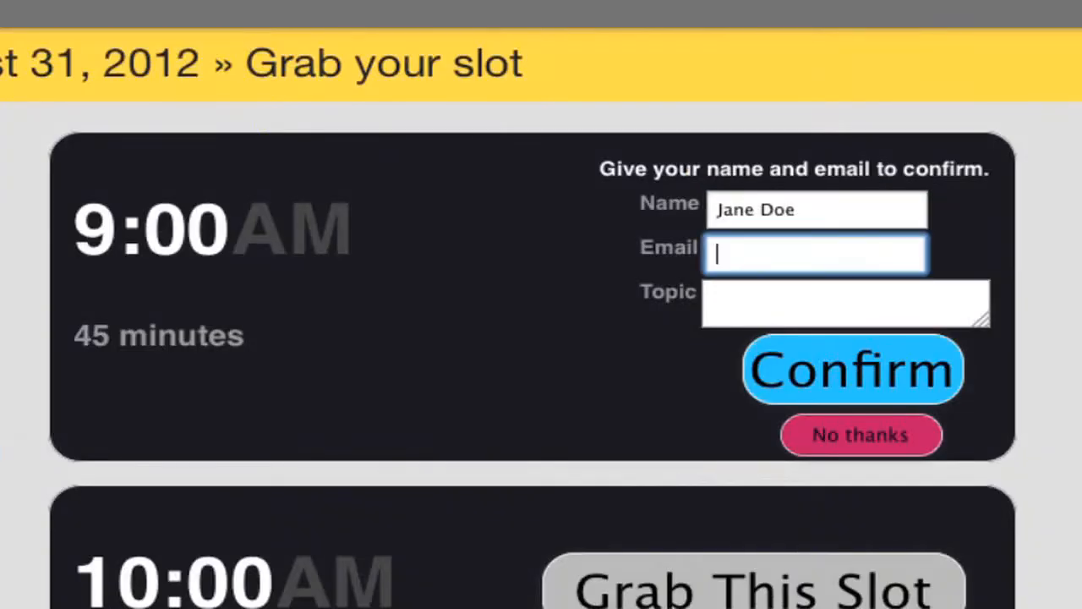
pyautogui.write('jane@example.com')
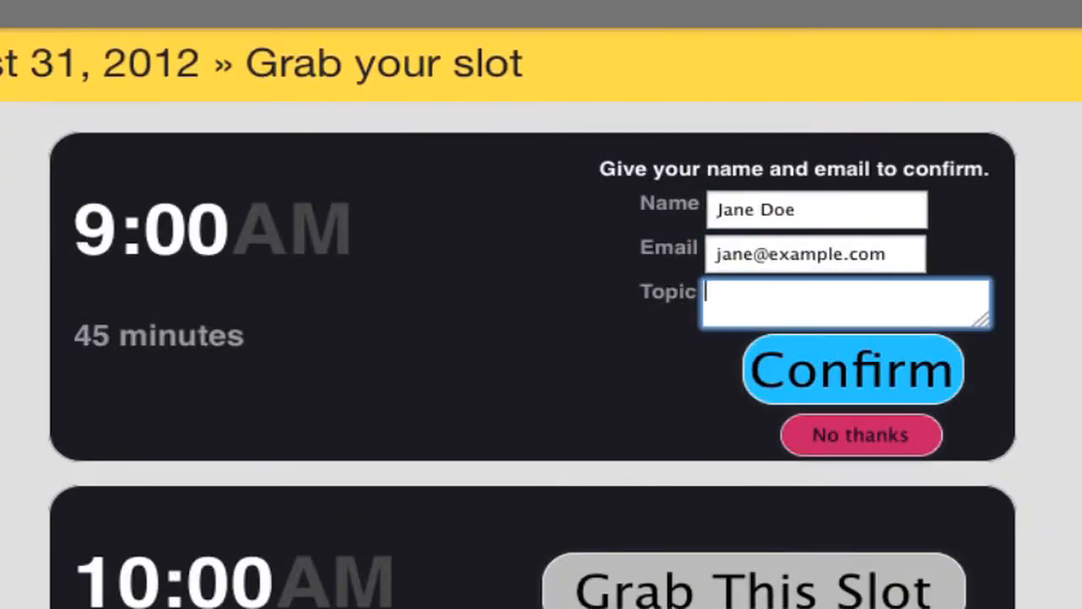
pyautogui.write('Testing')
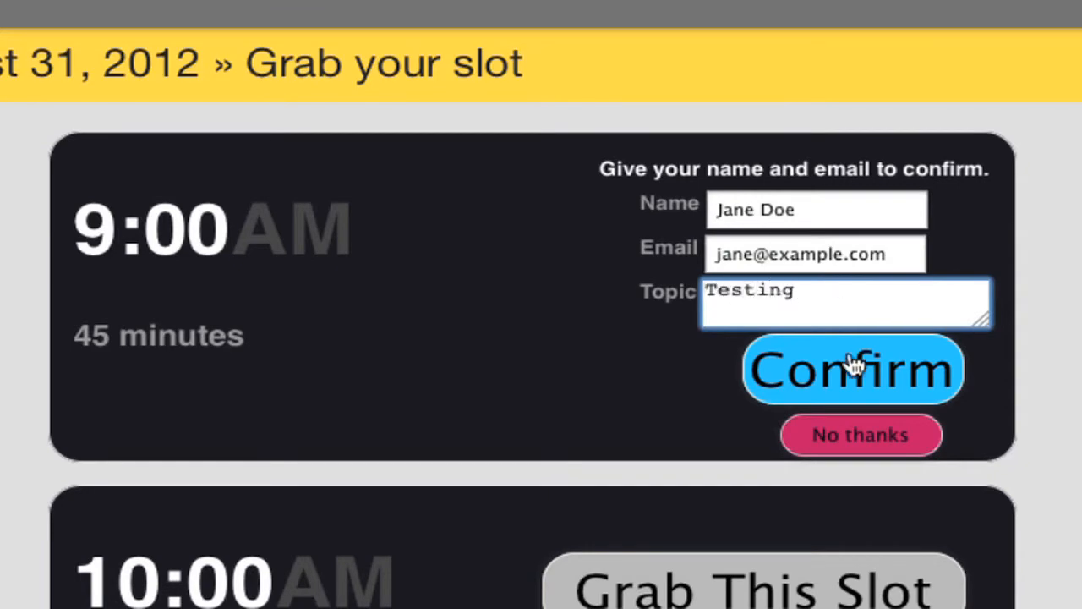
pyautogui.click(853, 369)
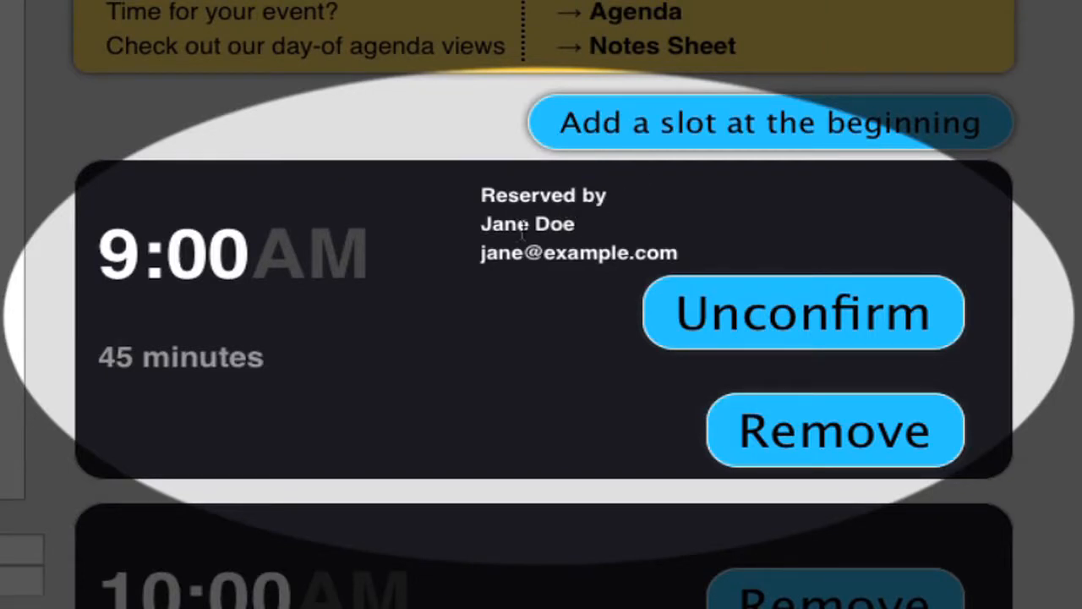
pyautogui.moveTo(646, 301)
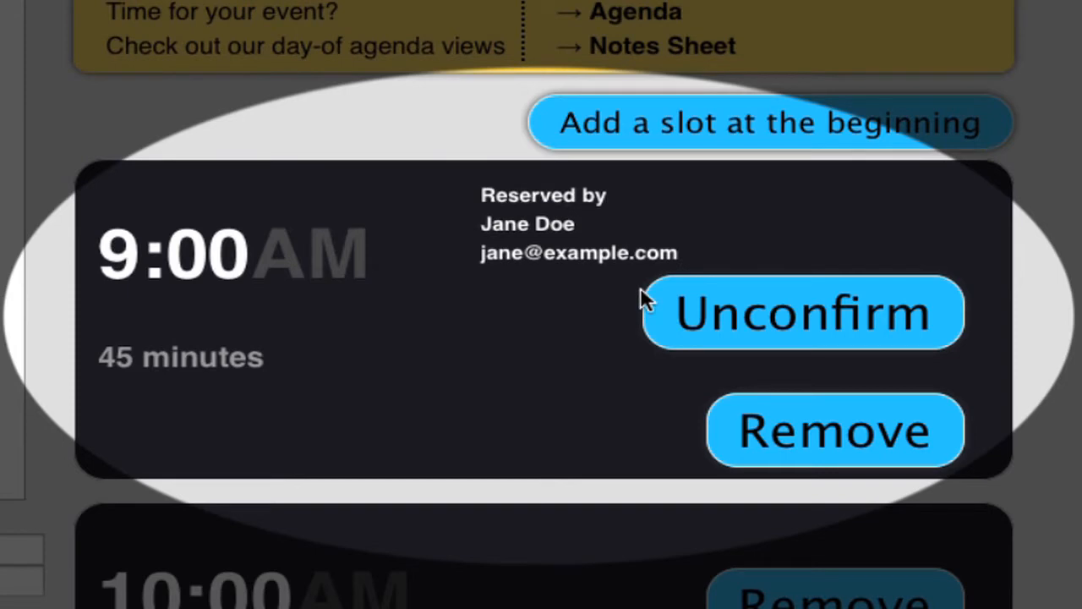
pyautogui.moveTo(419, 156)
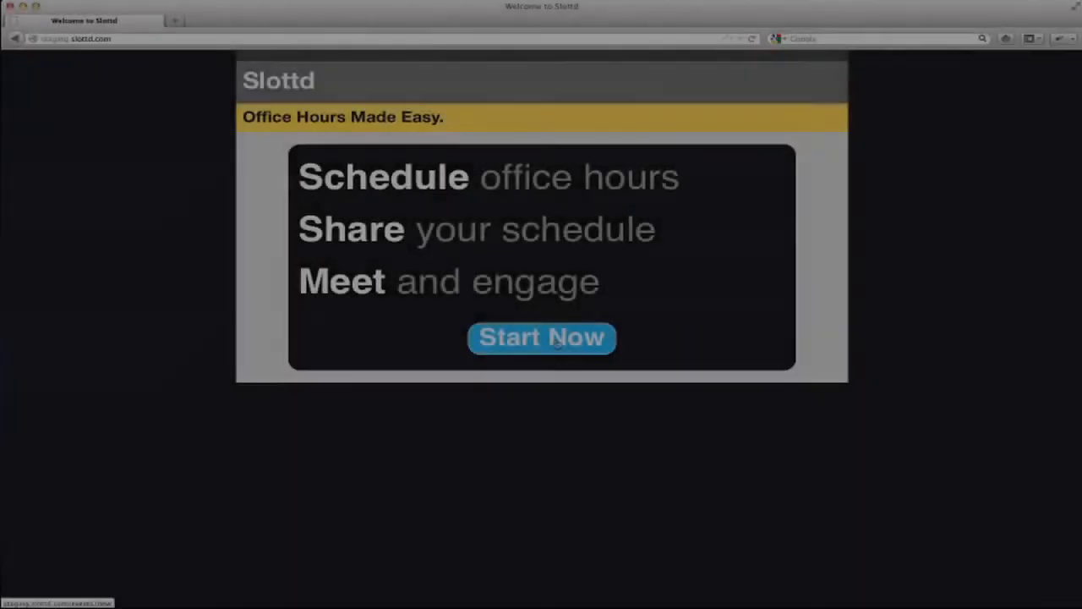
# Start a new event from the home page and focus the Date field of the blank form.
pyautogui.click(541, 337)
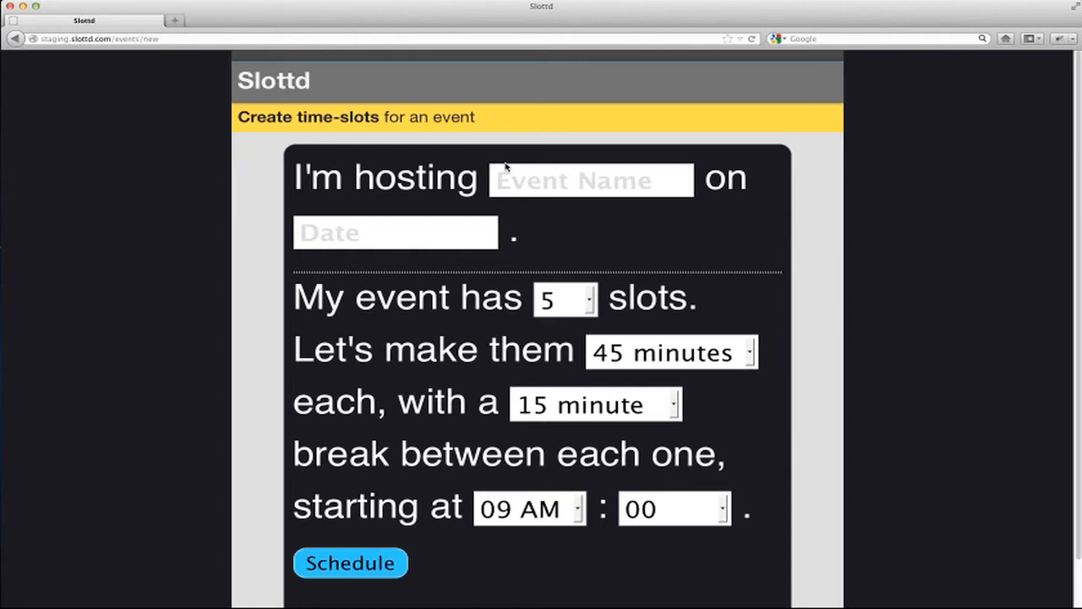
pyautogui.moveTo(504, 168)
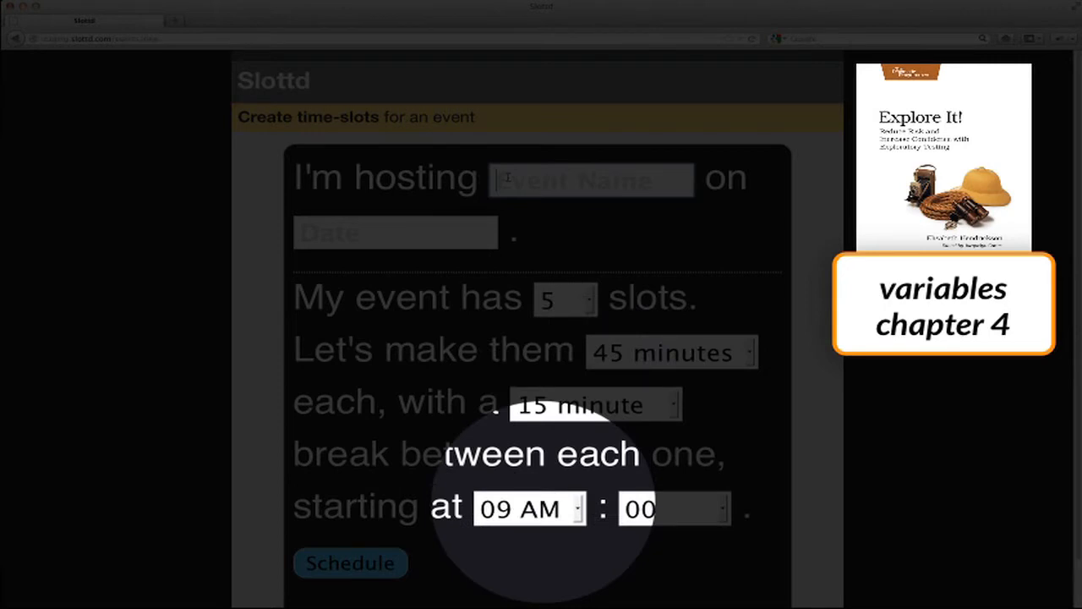
pyautogui.click(396, 233)
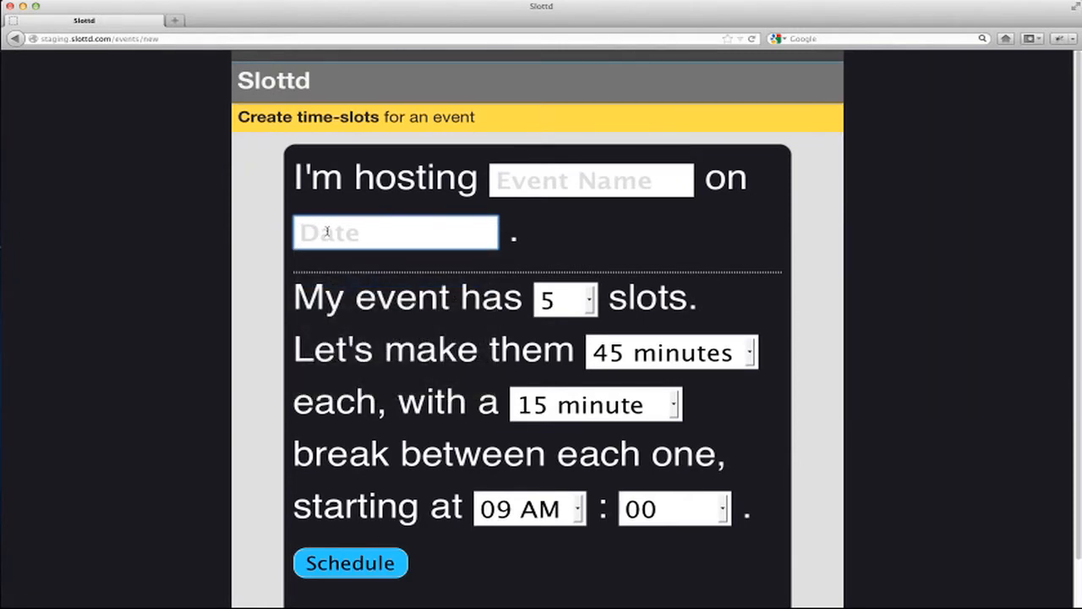
# Schedule event 'foo' with the malformed date 99999999, submitting twice and hitting a server error.
pyautogui.write('99')
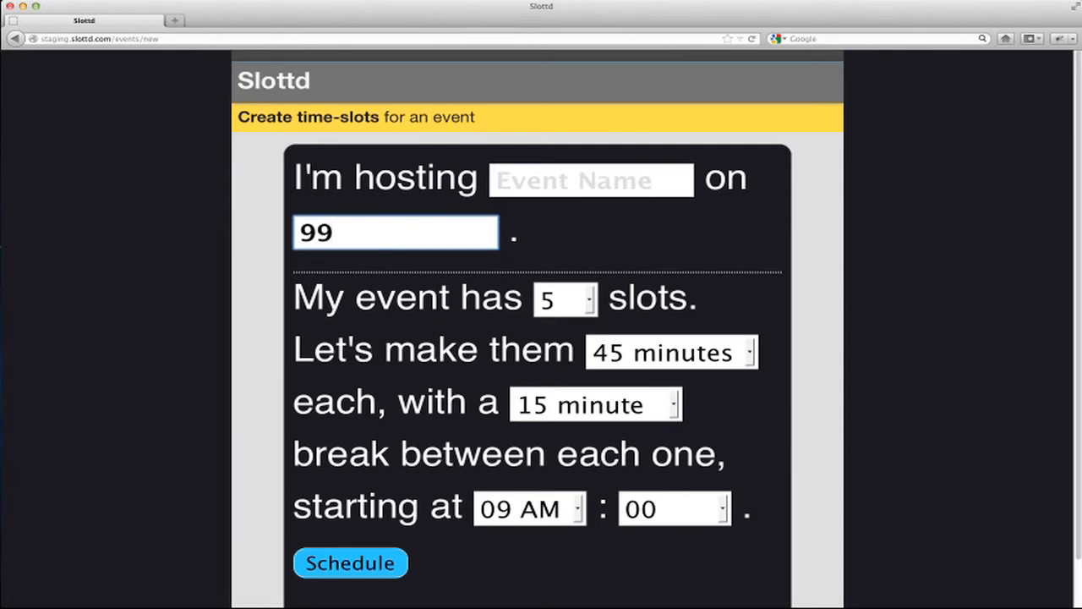
pyautogui.write('99999999')
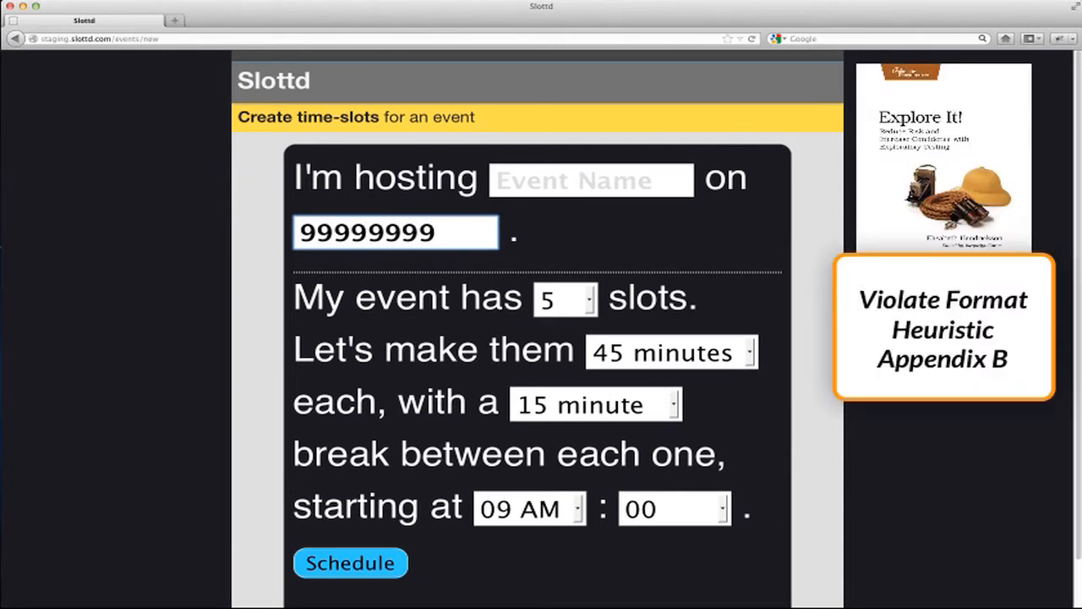
pyautogui.write('foo')
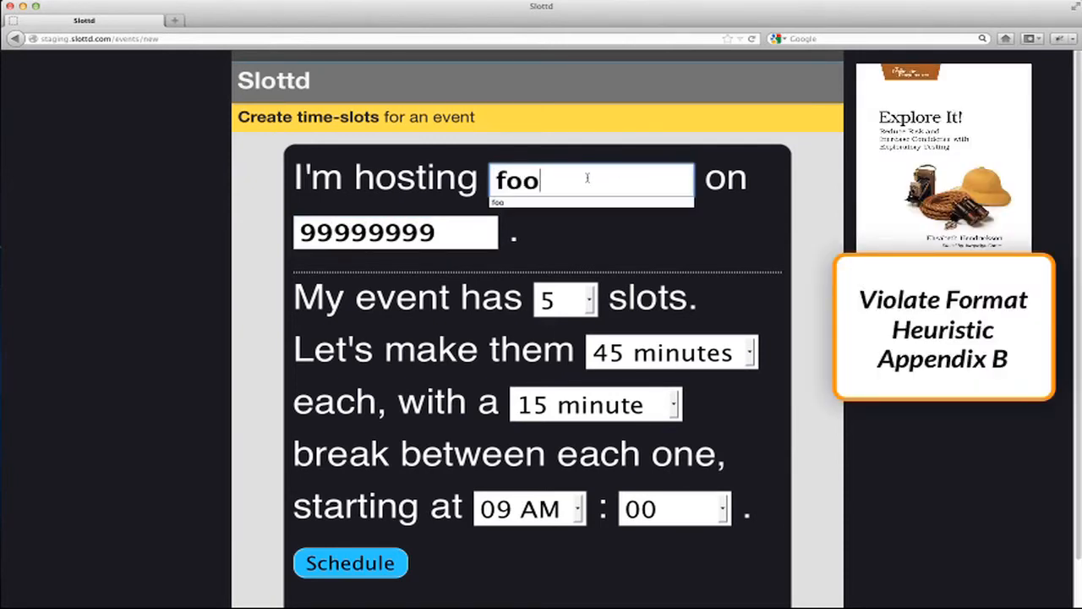
pyautogui.click(350, 562)
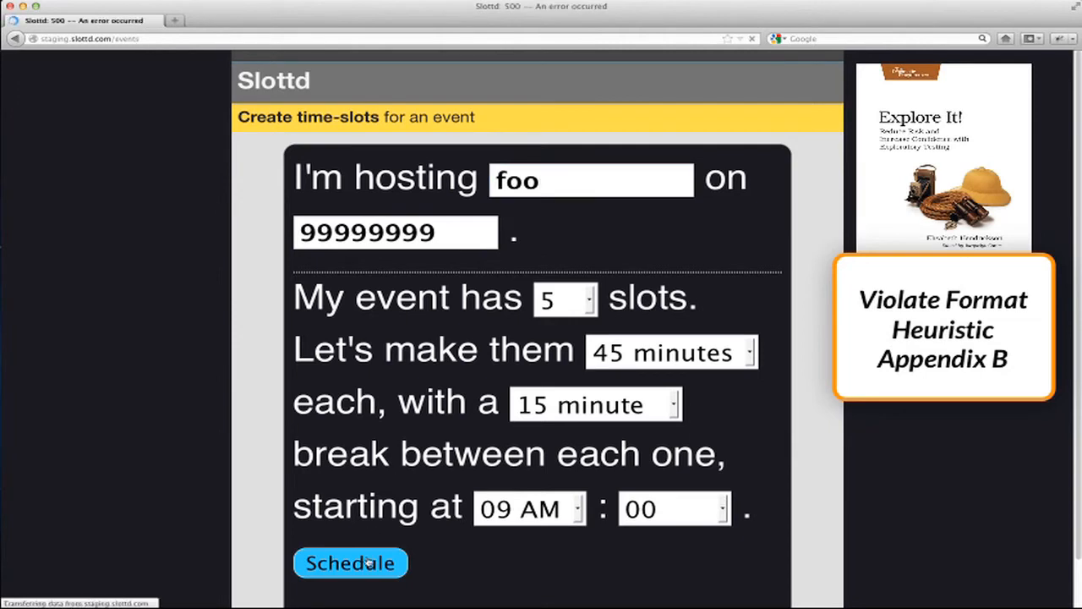
pyautogui.click(350, 562)
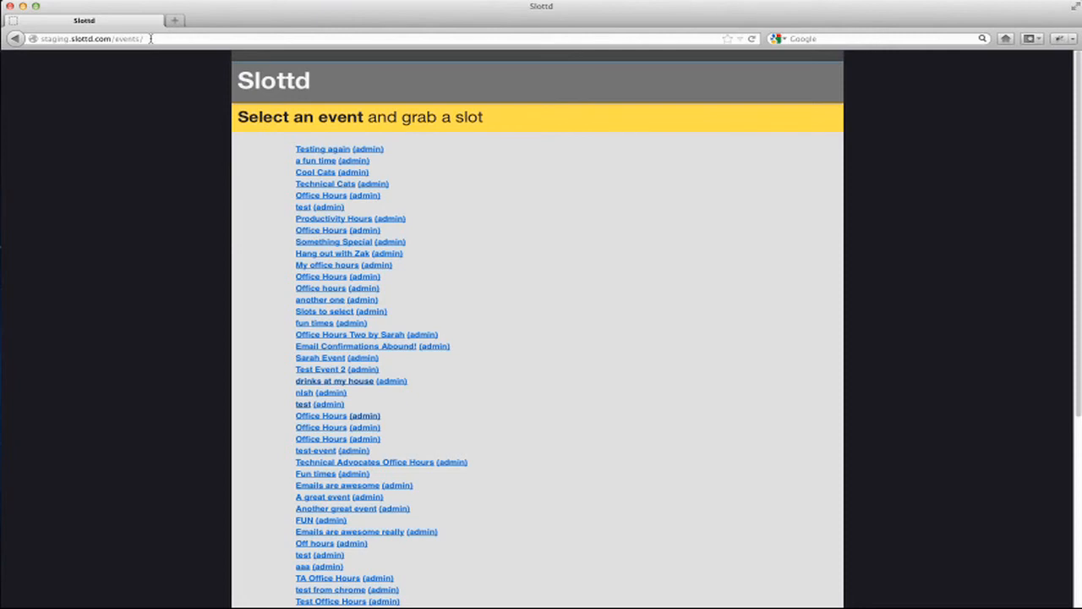
pyautogui.moveTo(509, 225)
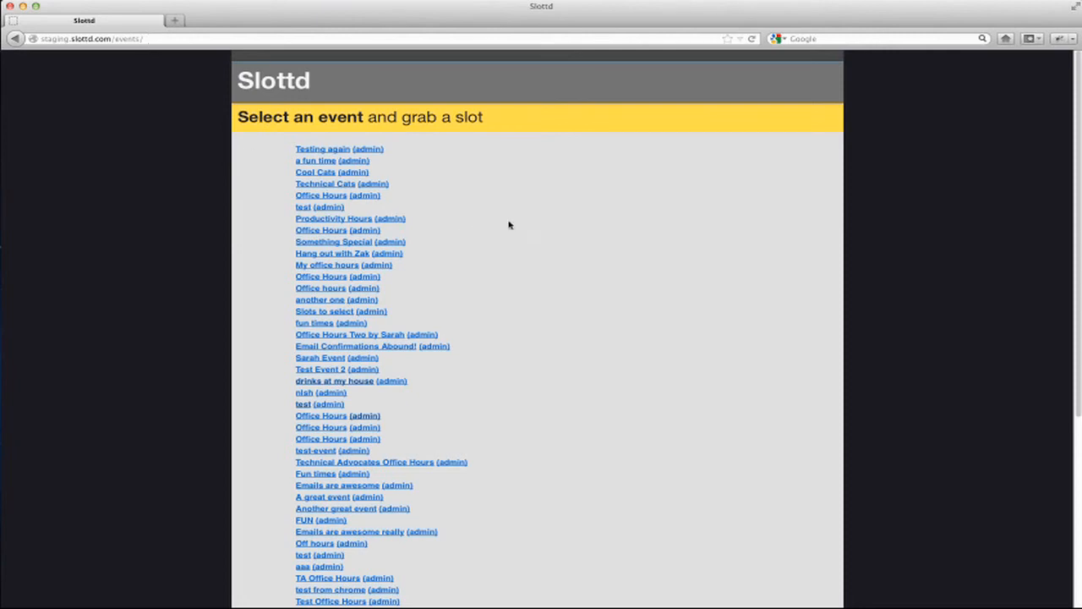
pyautogui.moveTo(541, 228)
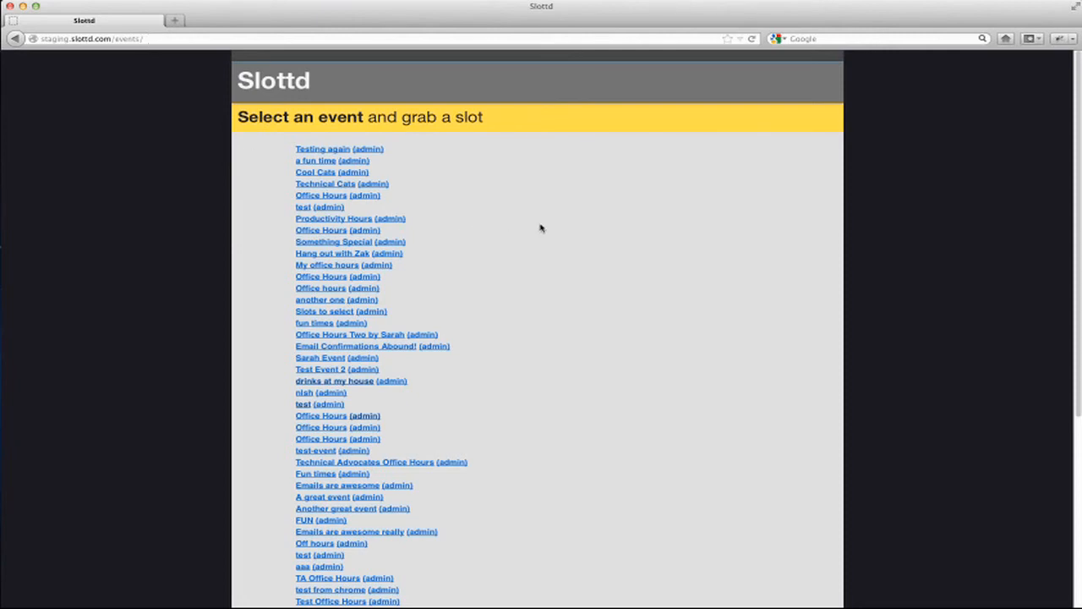
pyautogui.moveTo(552, 233)
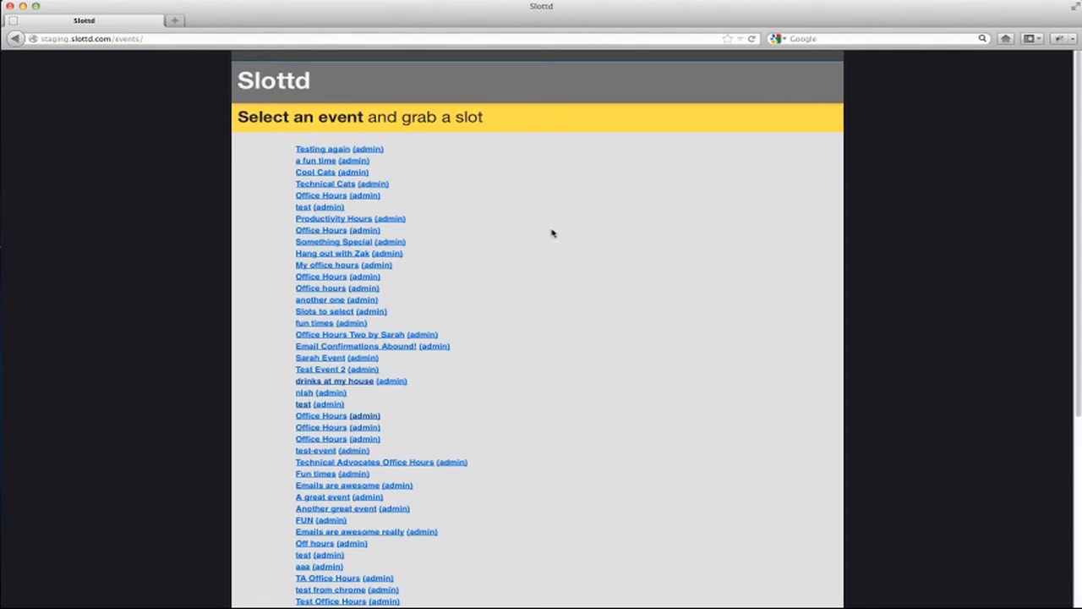
pyautogui.moveTo(538, 234)
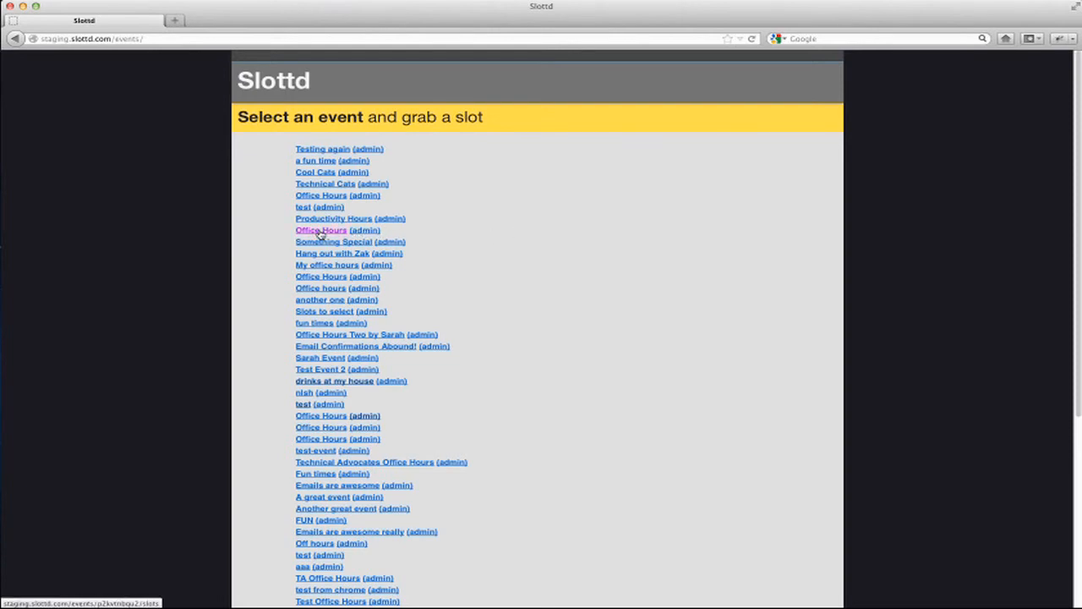
# Open the past November 18, 2011 Office Hours event and confirm a reservation of its 9:00 AM slot.
pyautogui.click(321, 230)
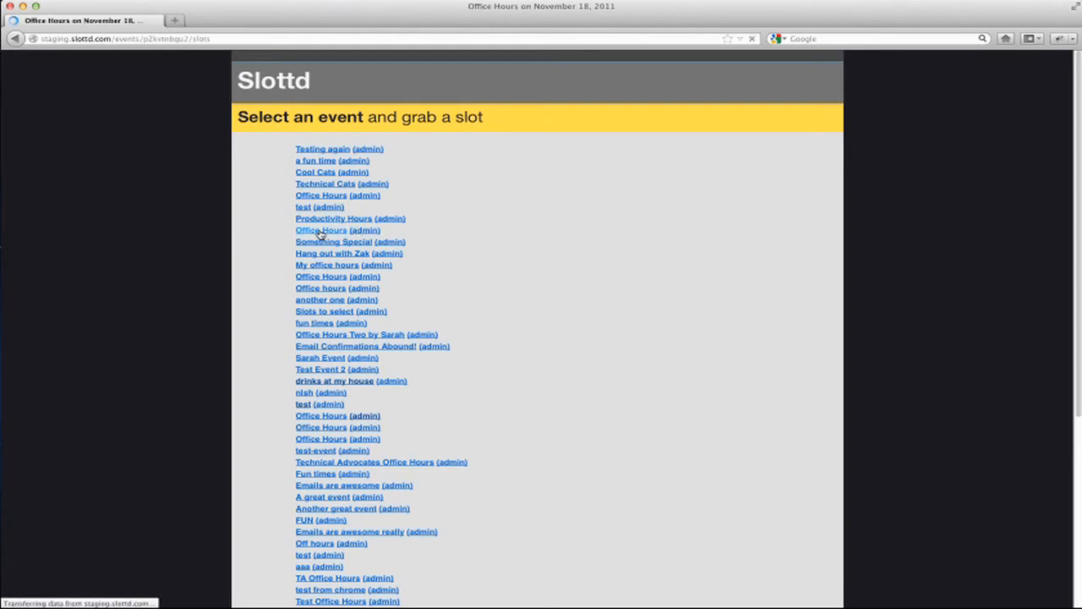
pyautogui.click(321, 230)
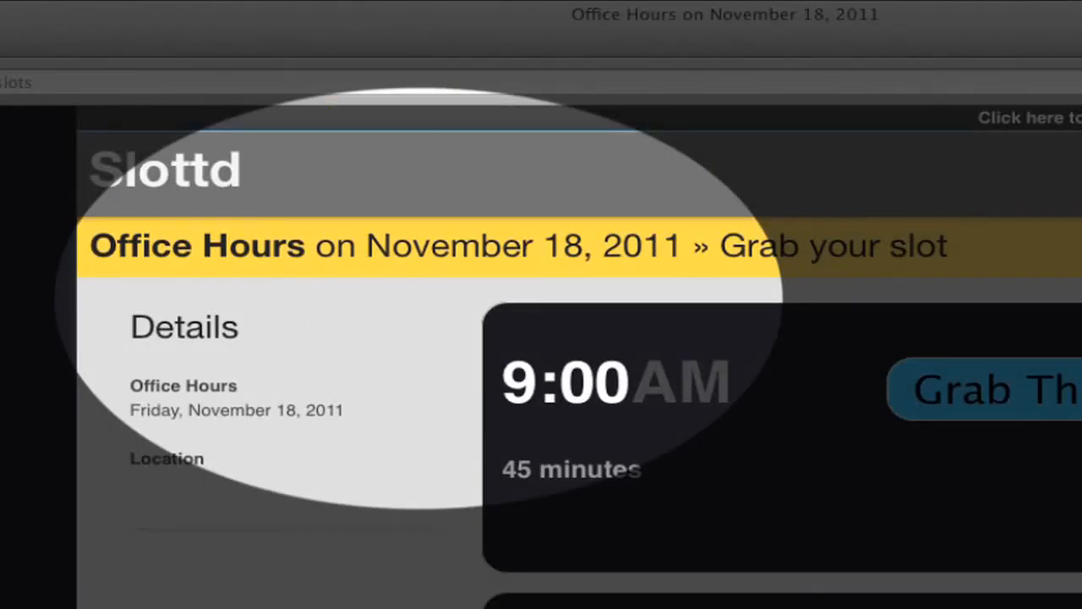
pyautogui.click(984, 389)
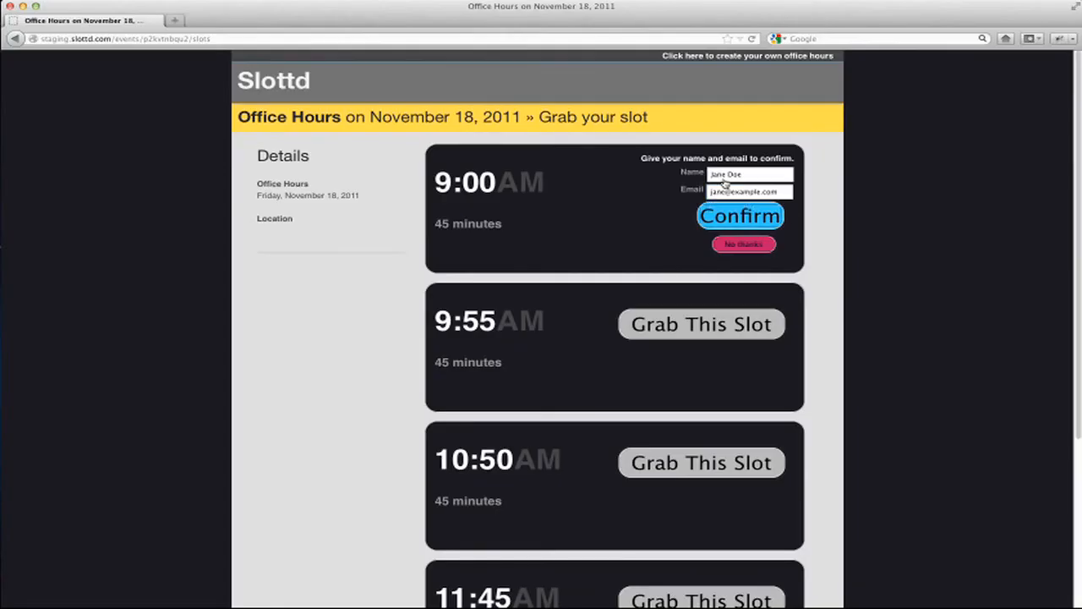
pyautogui.click(740, 217)
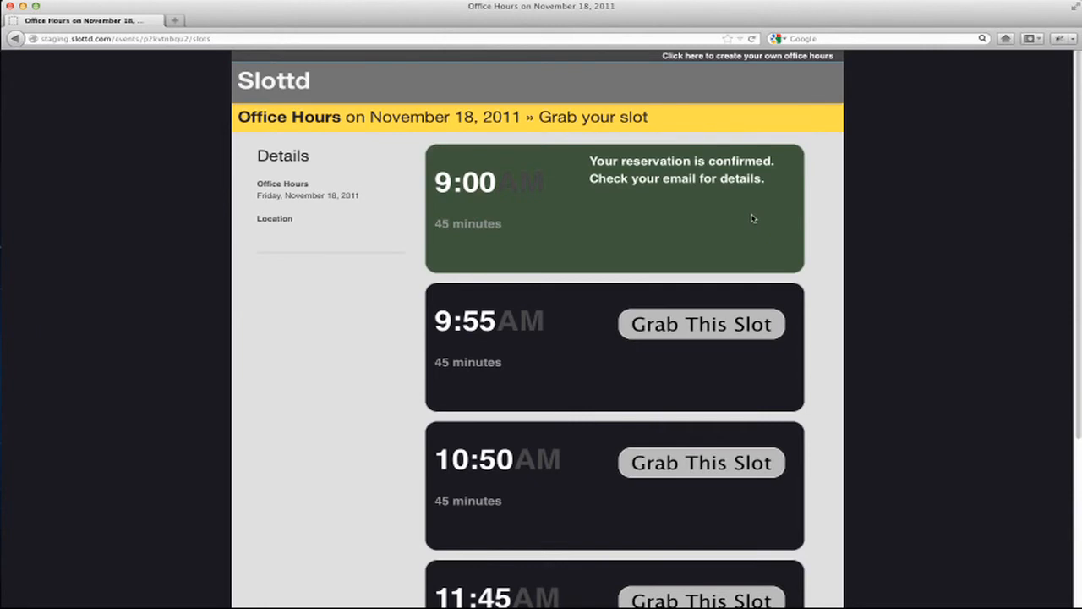
pyautogui.moveTo(726, 206)
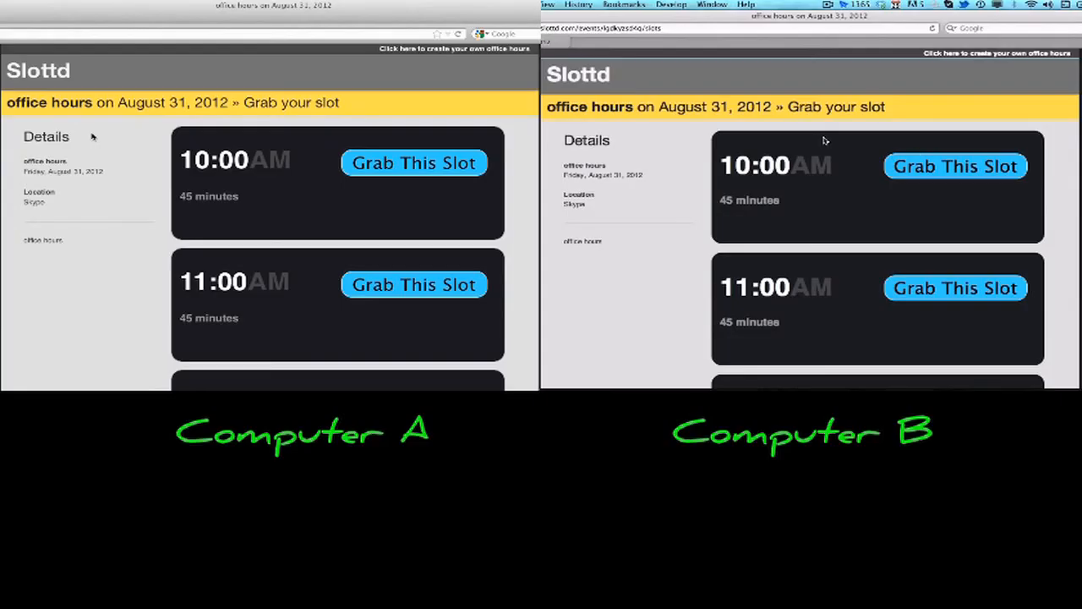
# Grab the 10:00 AM slot on both computers simultaneously and confirm the reservation.
pyautogui.click(956, 166)
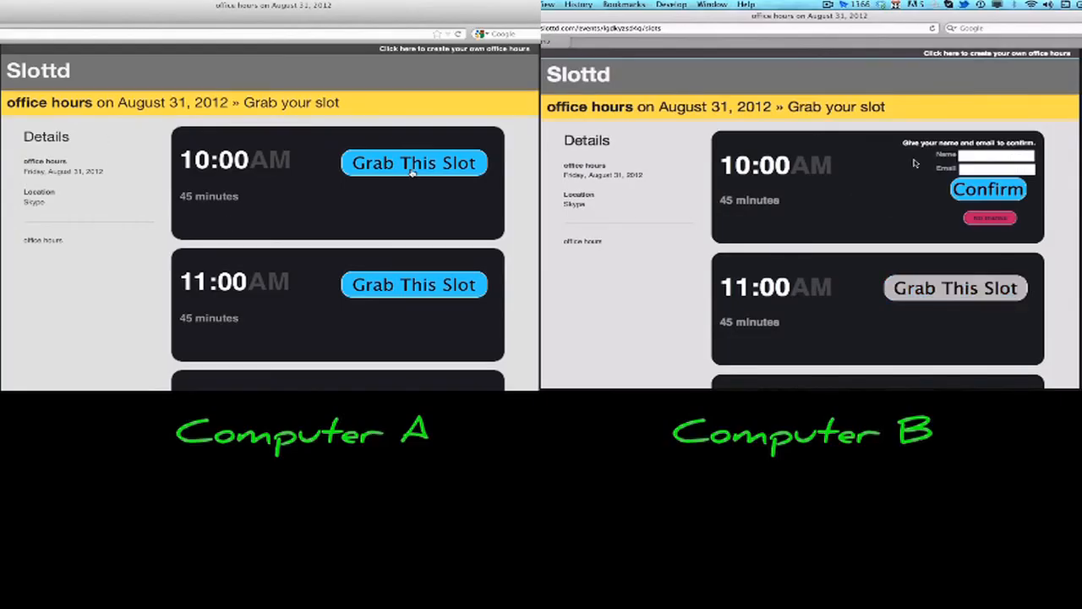
pyautogui.click(413, 163)
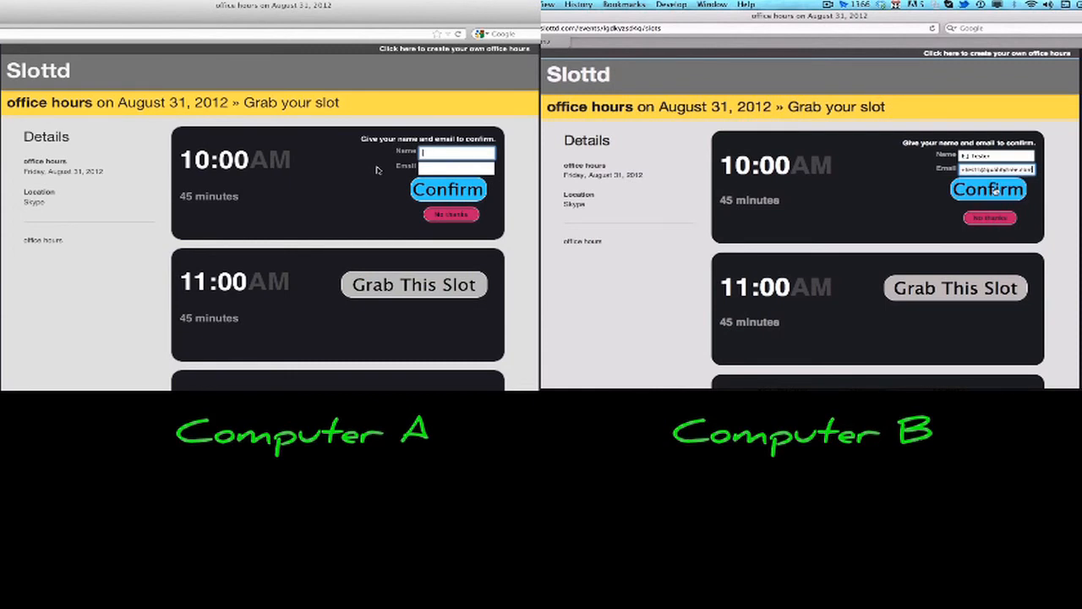
pyautogui.click(988, 189)
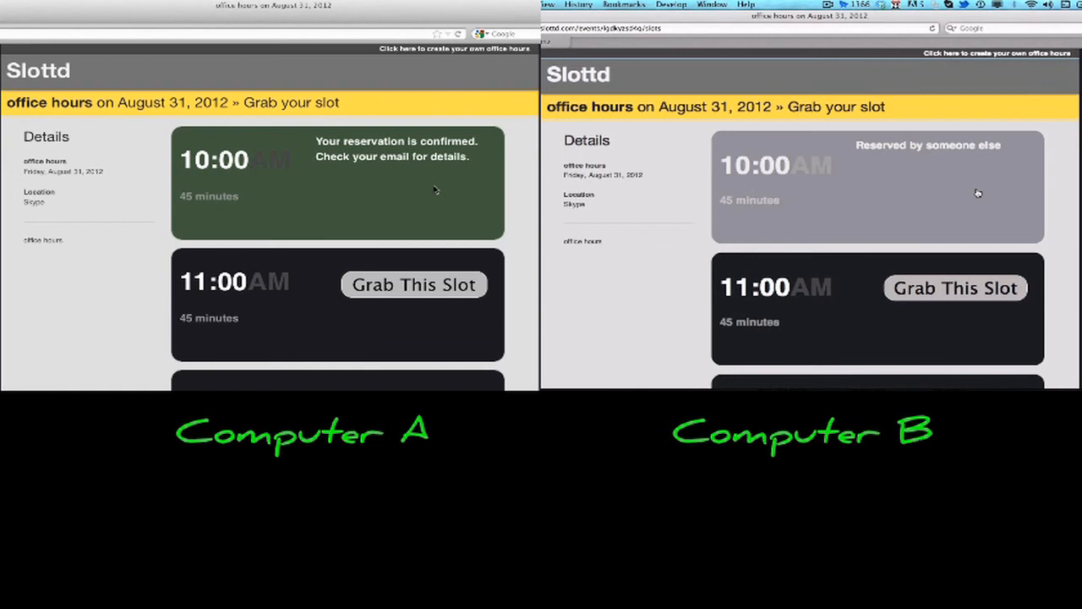
pyautogui.moveTo(818, 362)
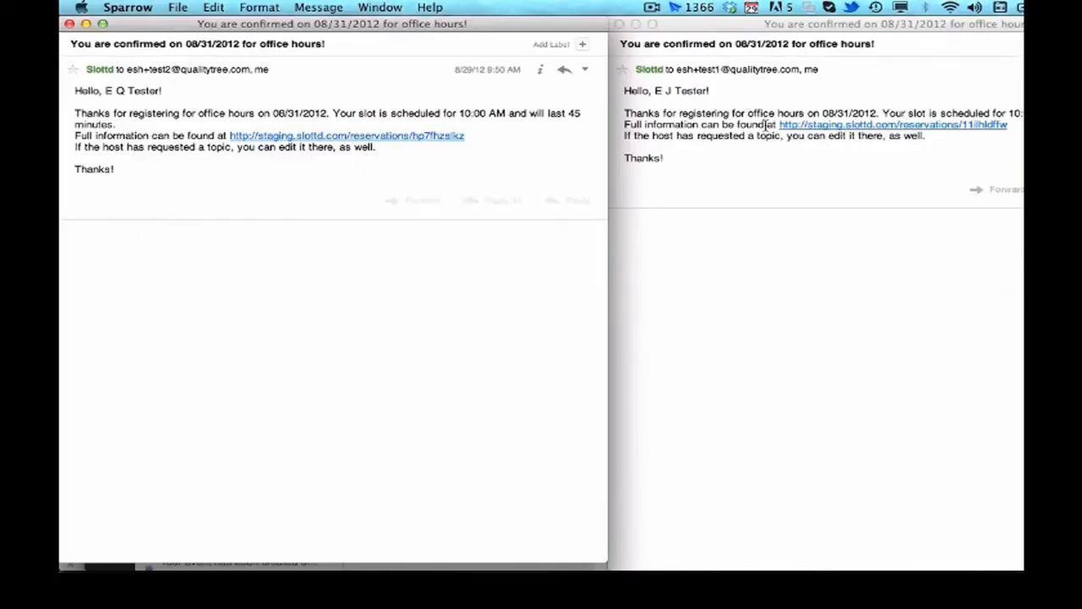
pyautogui.moveTo(819, 132)
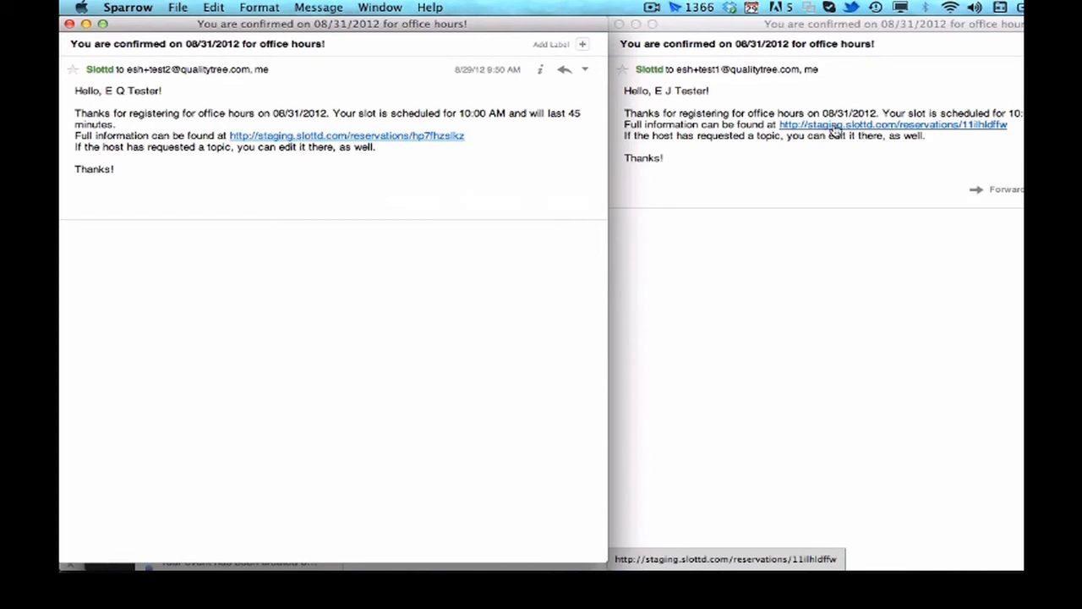
# Follow the reservation link in the second 10:00 AM confirmation email to its booking page.
pyautogui.click(893, 125)
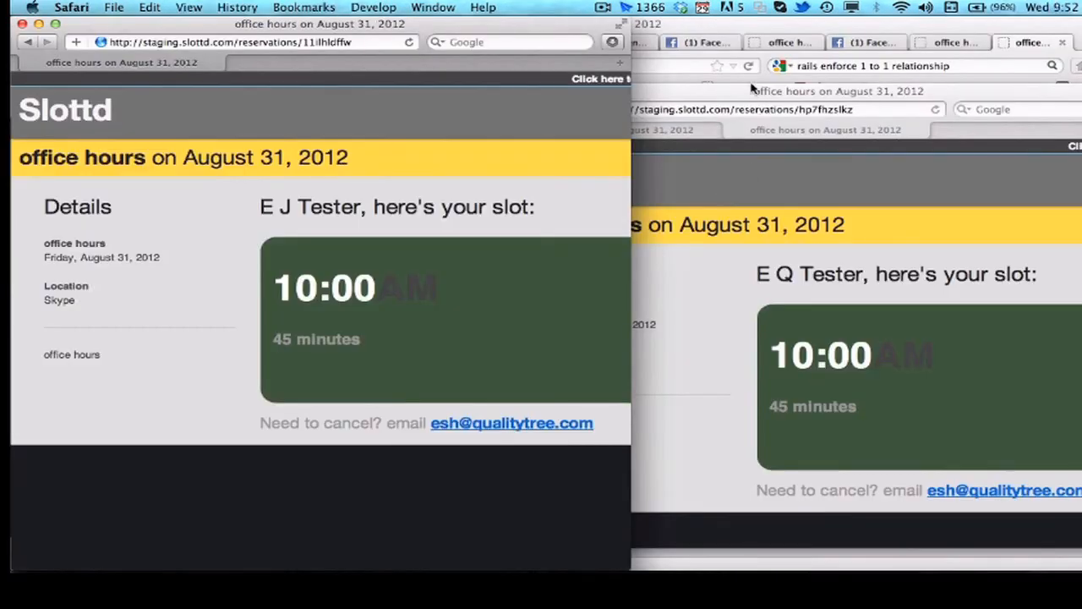